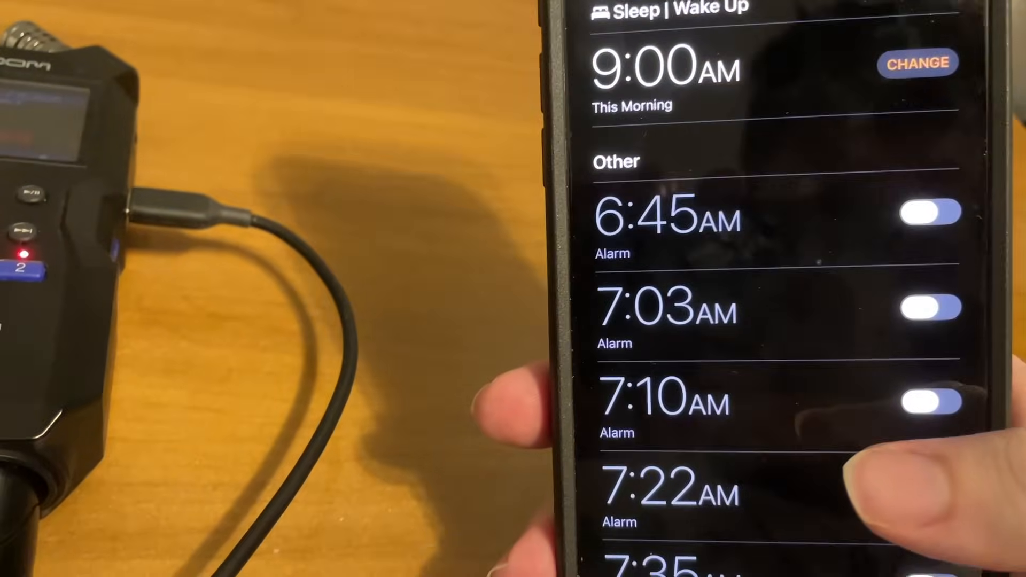
Step: Open the Sleep | Wake Up alarm editor and reveal its alarm options (Snooze on, 9 min)
scroll(down, 3)
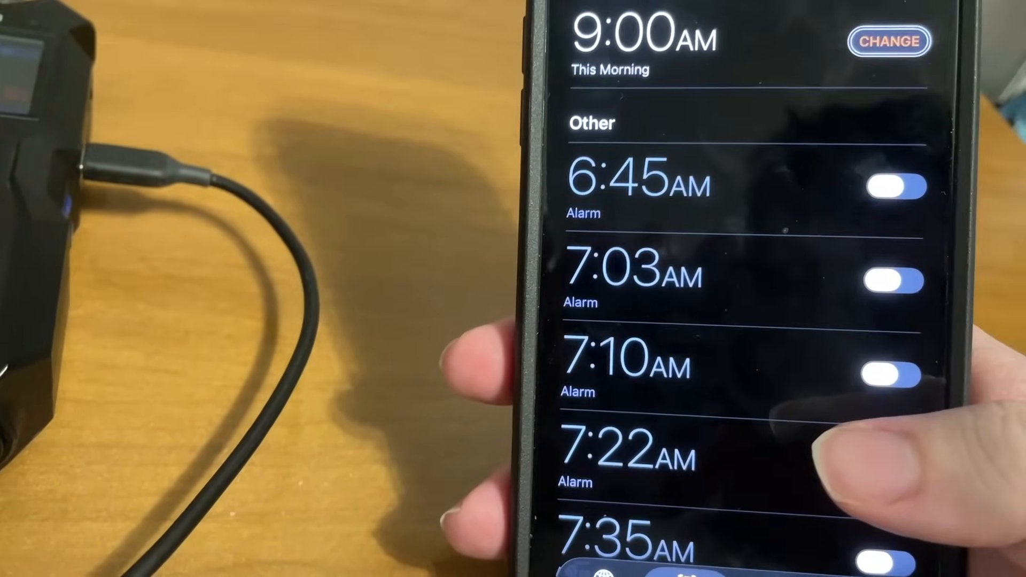
click(888, 41)
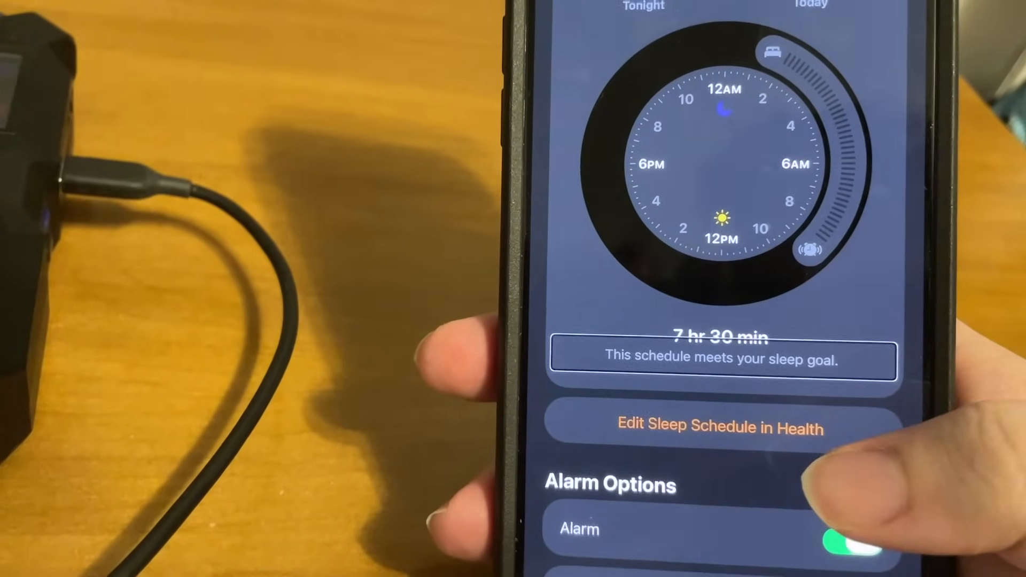
scroll(down, 3)
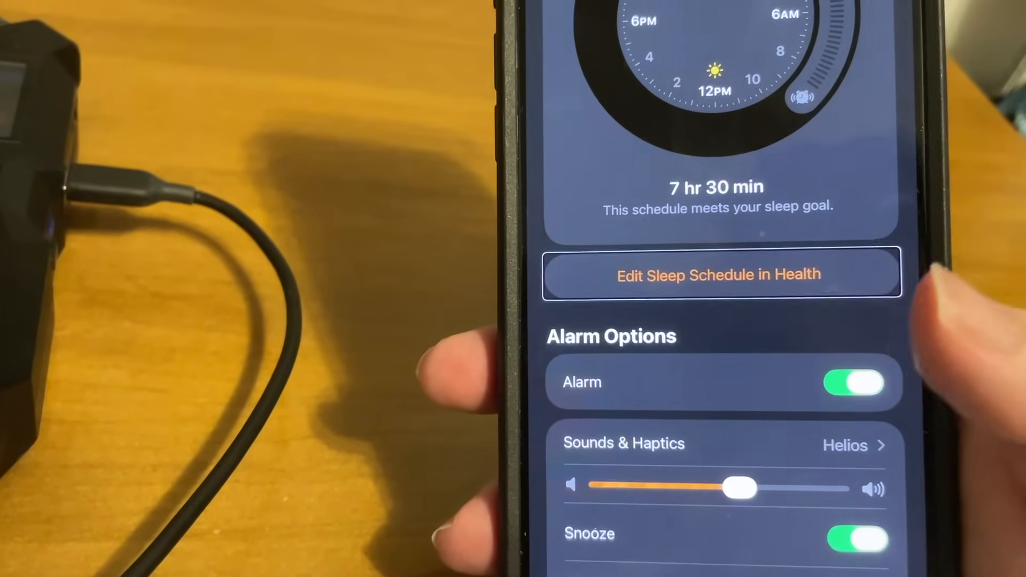
scroll(down, 3)
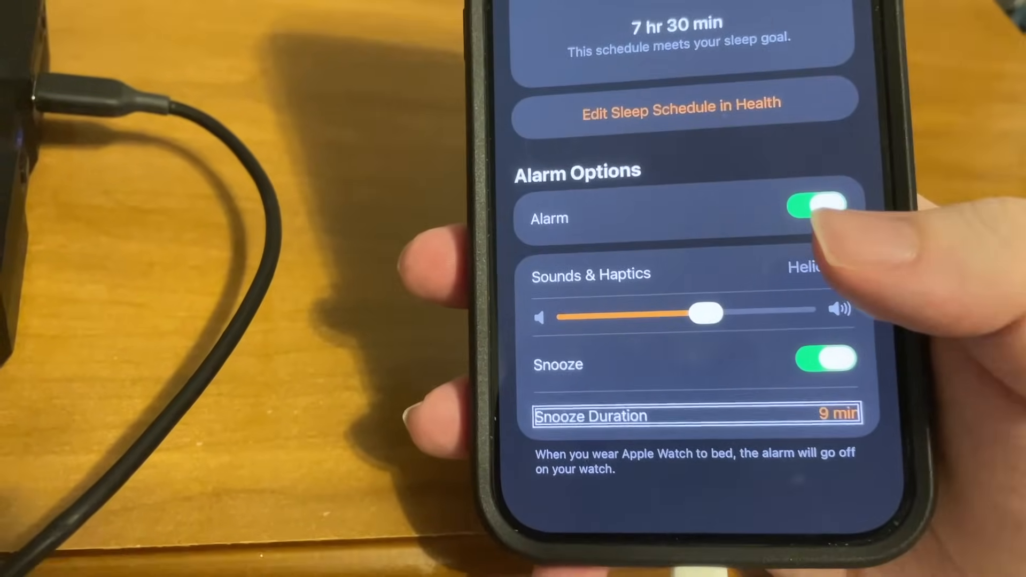
Step: Set the wake-up alarm's Snooze Duration picker to 5 min
click(695, 415)
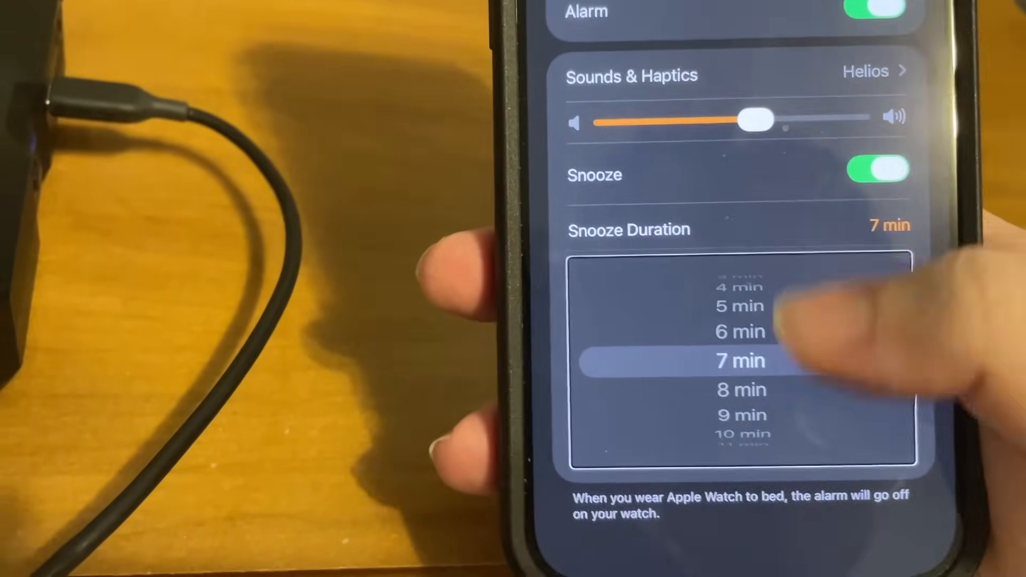
scroll(down, 3)
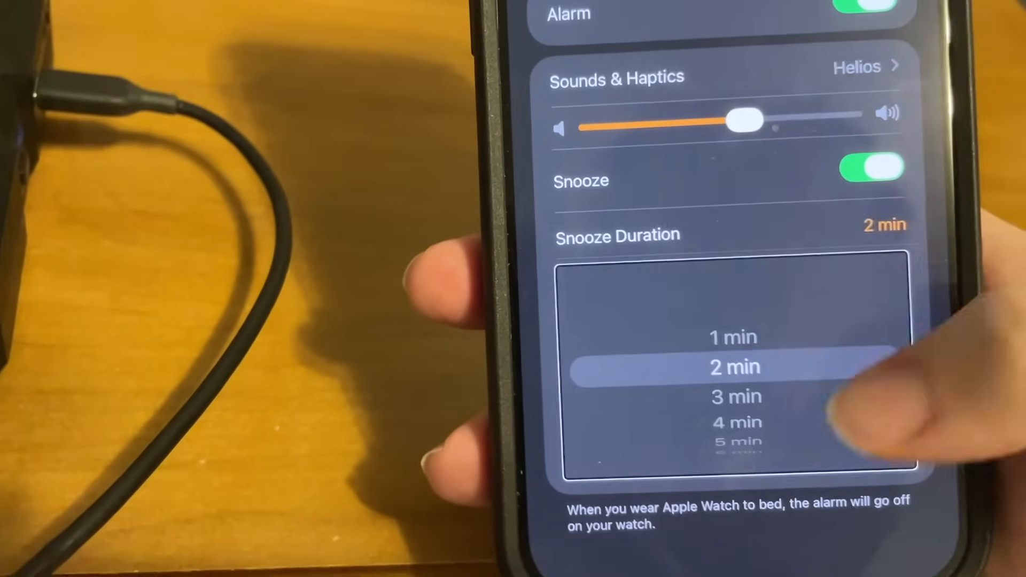
scroll(down, 3)
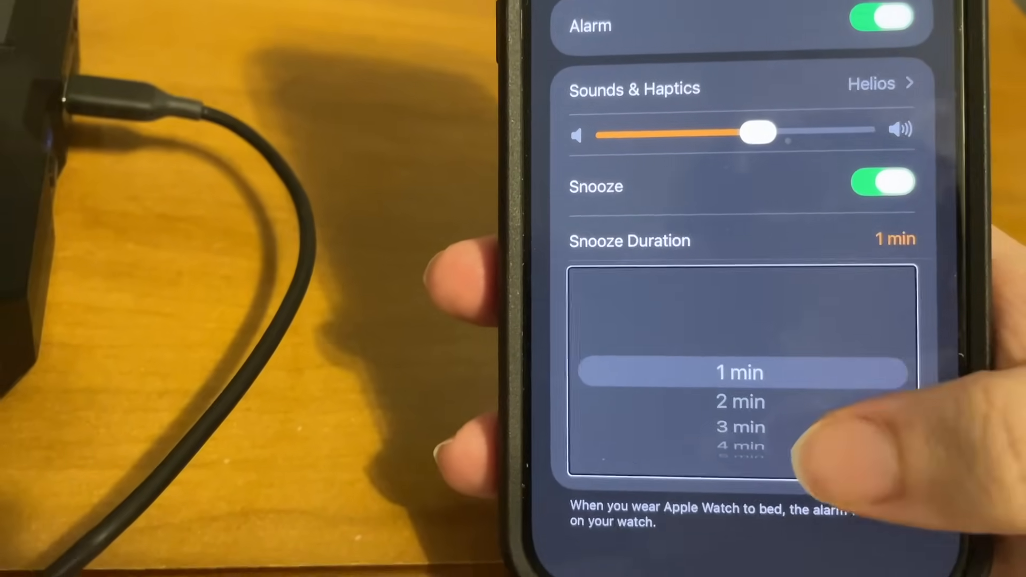
scroll(down, 3)
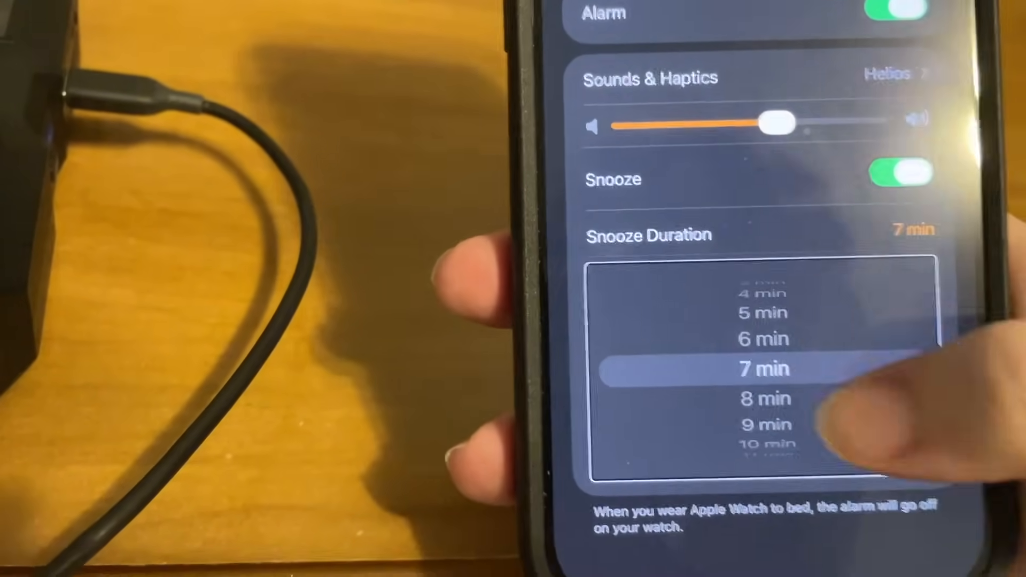
scroll(down, 3)
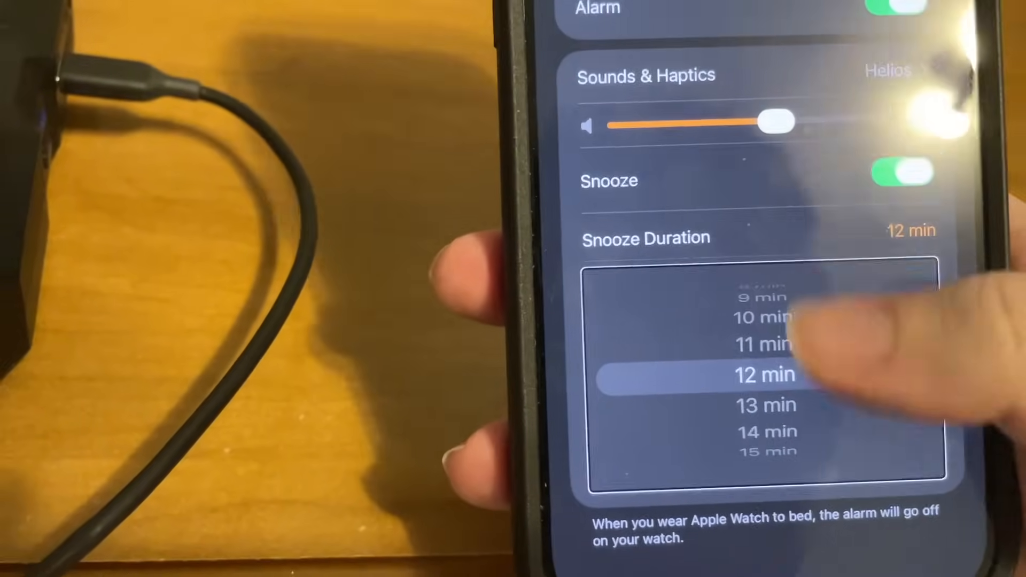
scroll(down, 3)
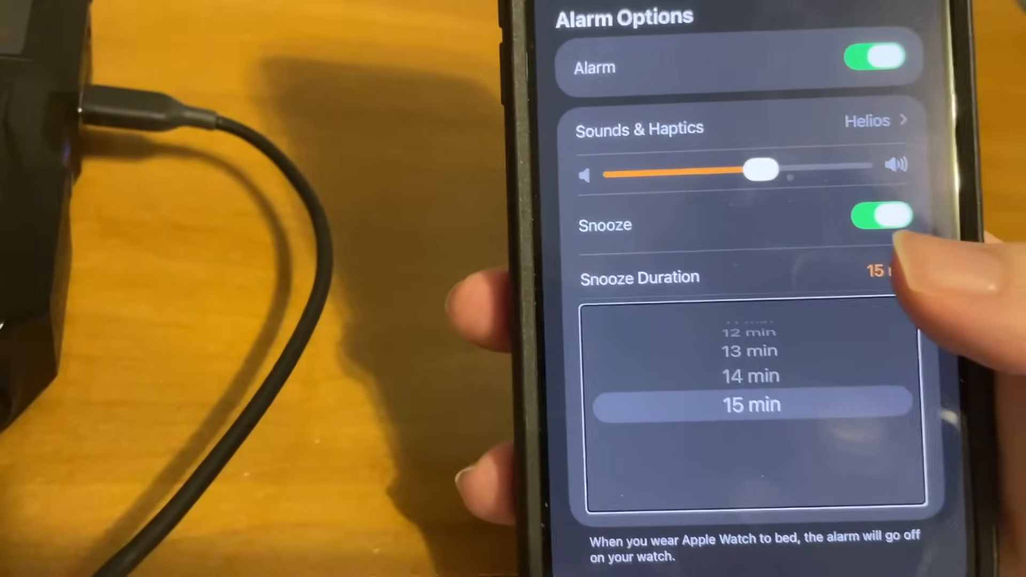
scroll(down, 3)
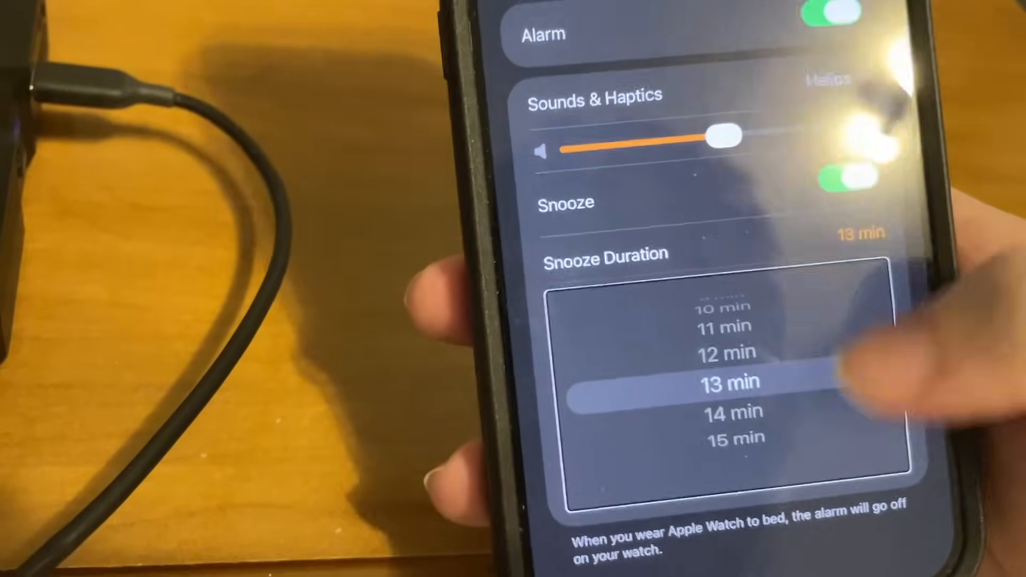
scroll(down, 3)
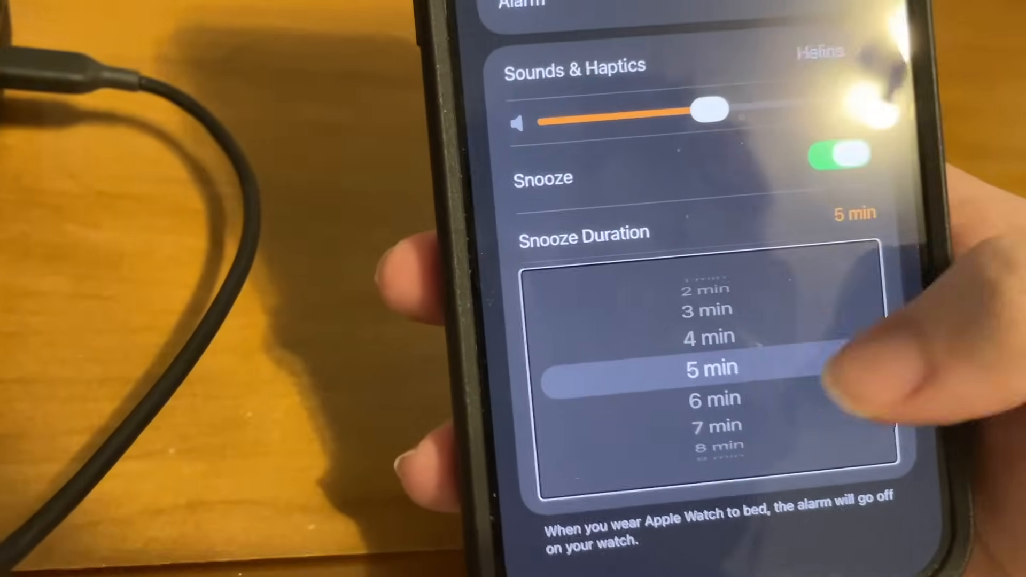
scroll(down, 3)
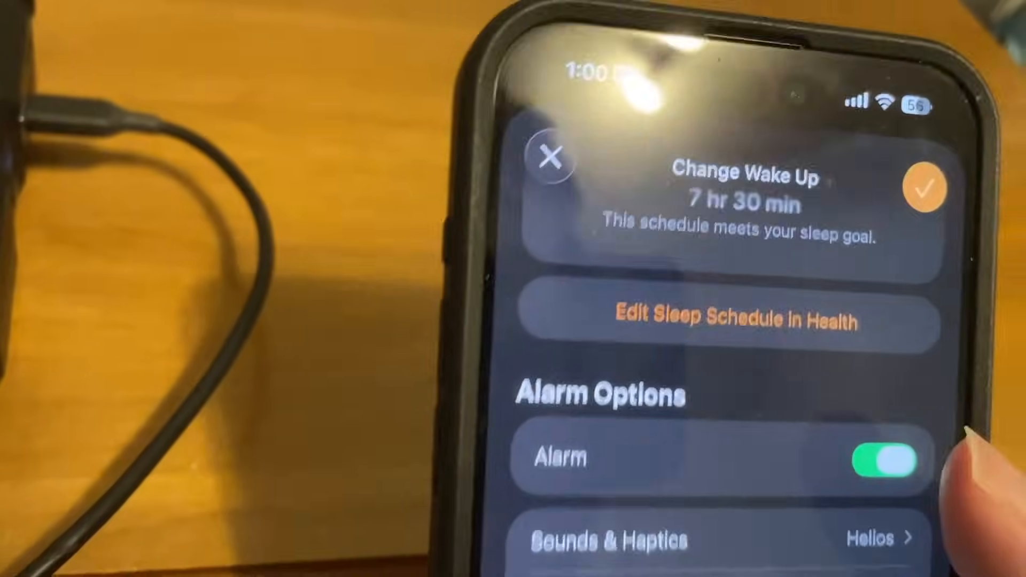
Step: Save the 5 min snooze change, applying it to the next alarm only
click(924, 188)
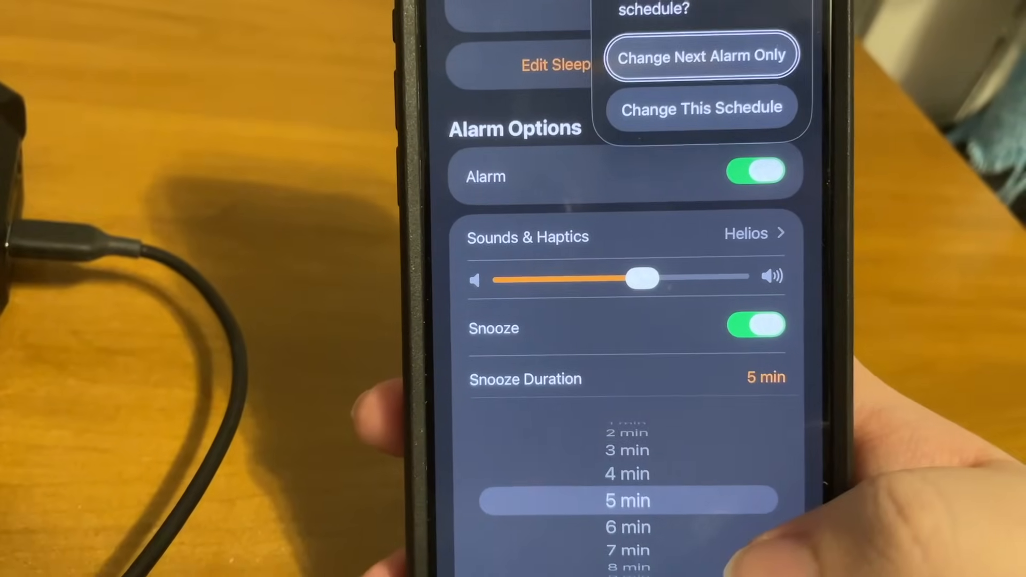
click(700, 56)
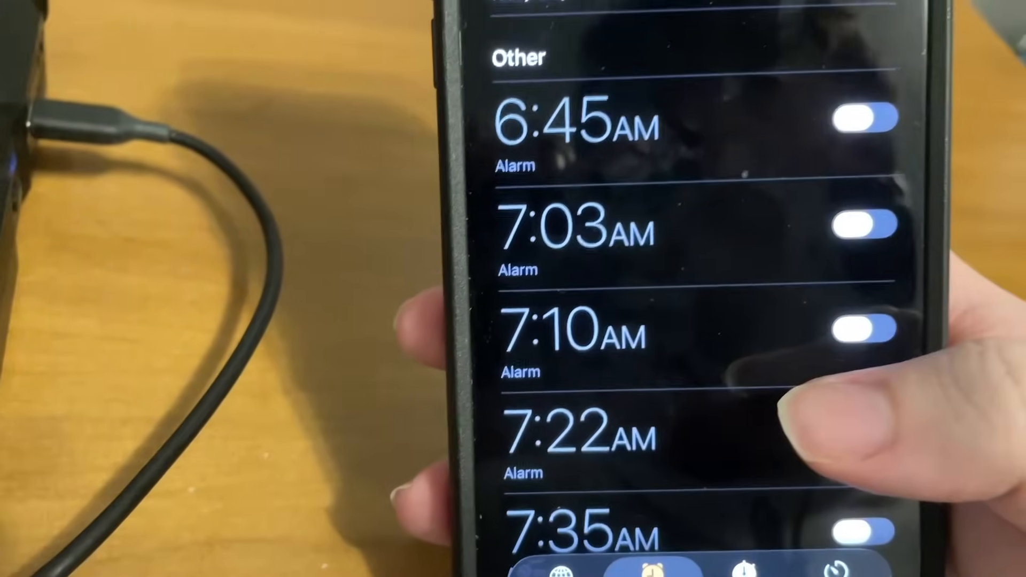
scroll(down, 3)
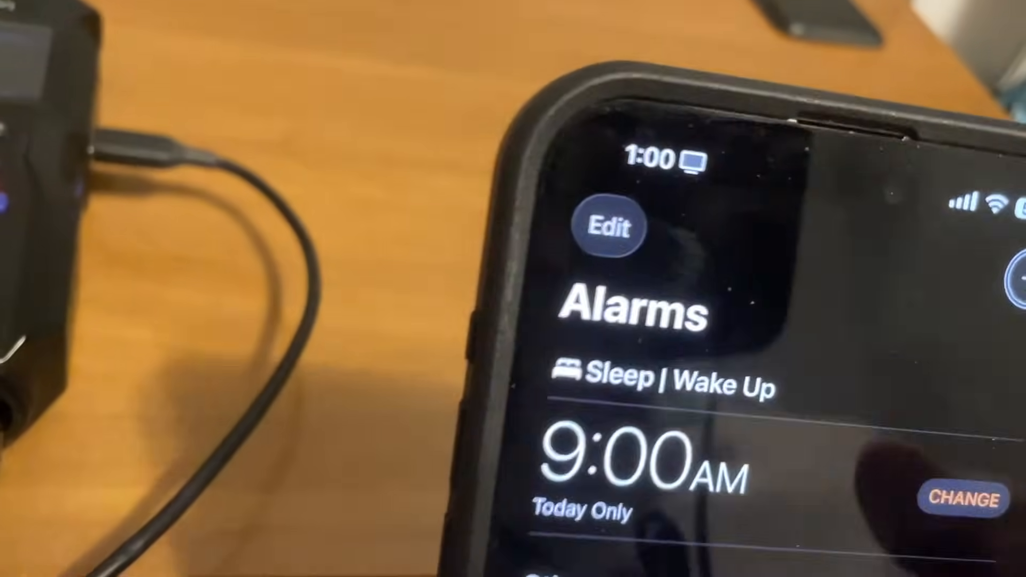
Step: Add a new alarm from the Alarms tab, opening its form at 1:05 AM
click(1001, 278)
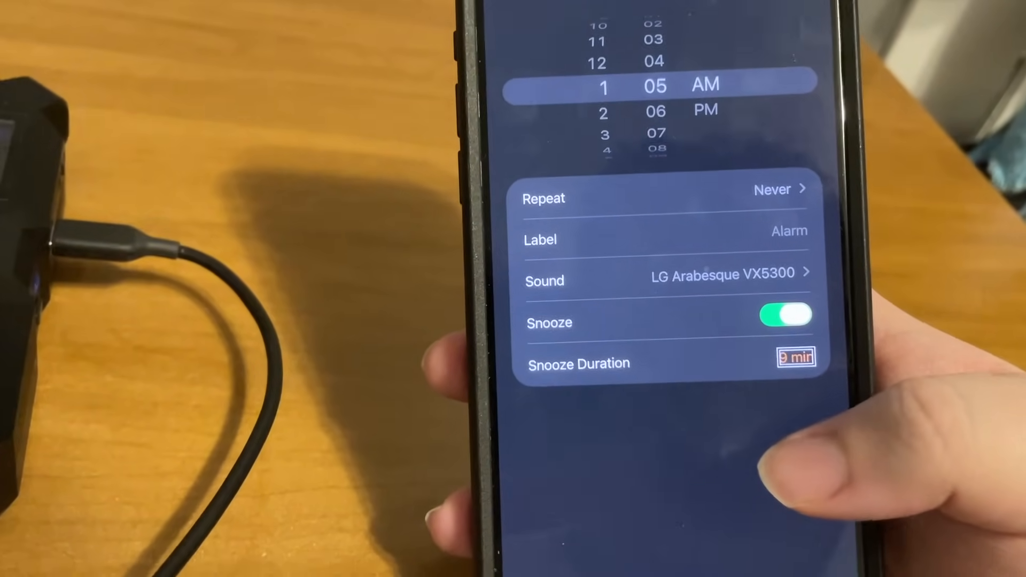
Step: View the new alarm's snooze duration choices, then cancel Add Alarm without saving
click(795, 358)
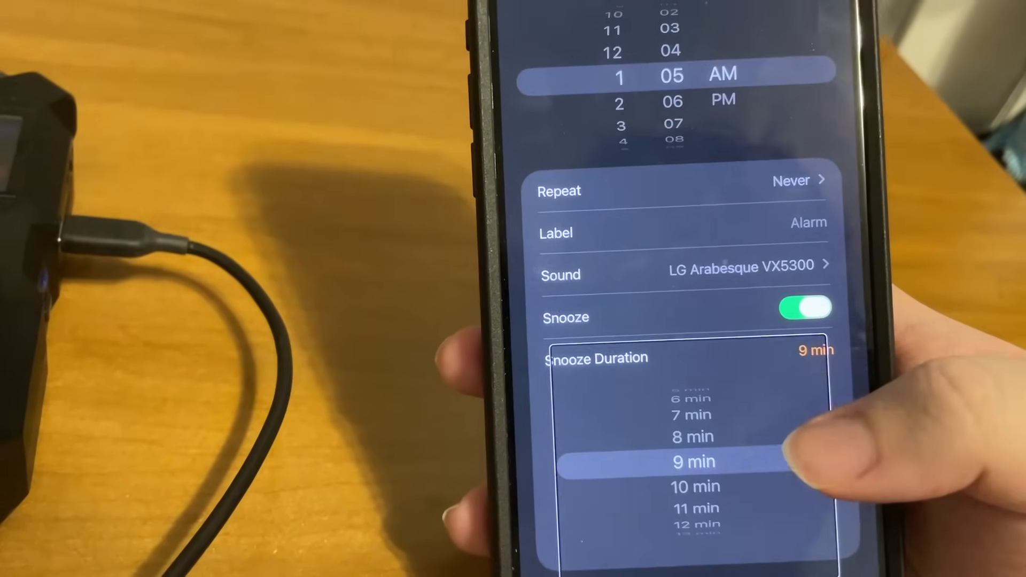
scroll(down, 3)
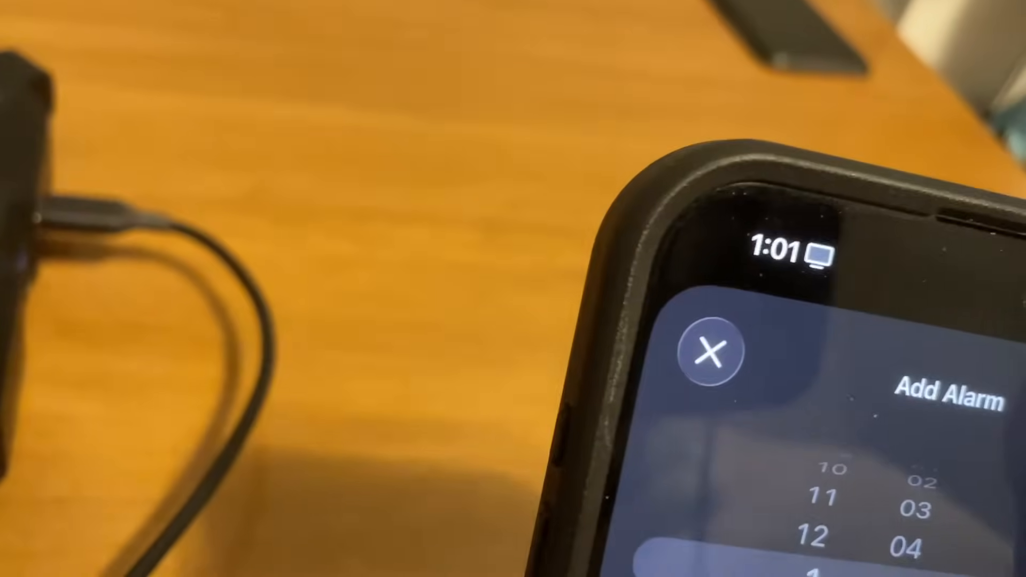
click(708, 353)
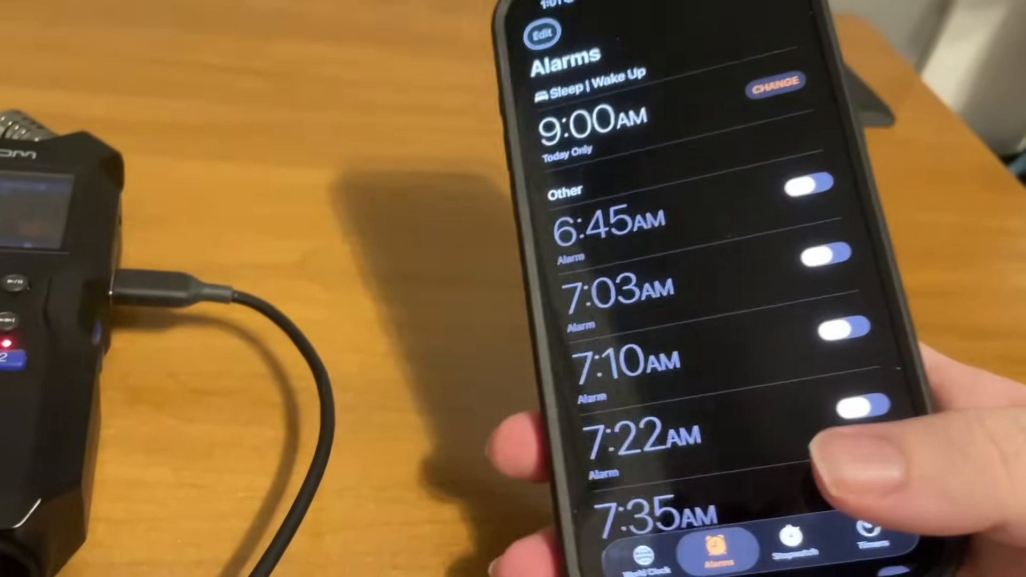